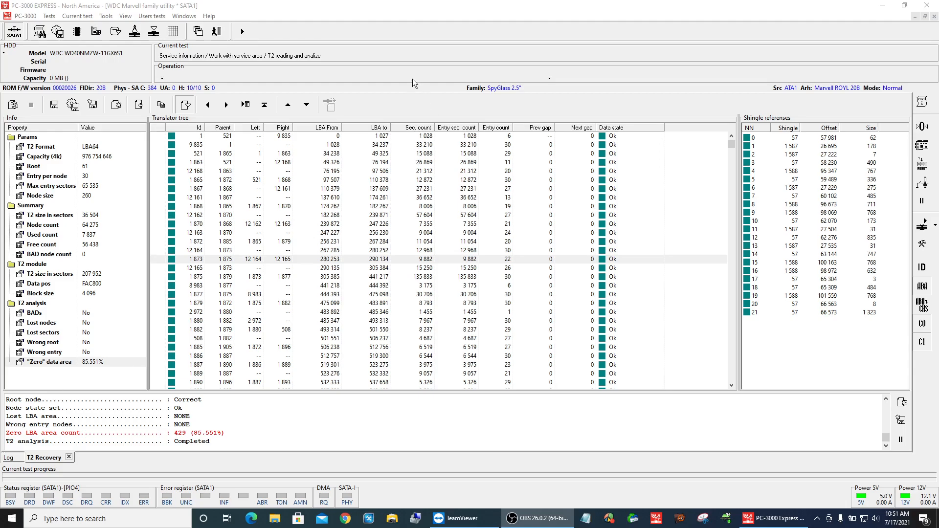
mouse_move(403, 75)
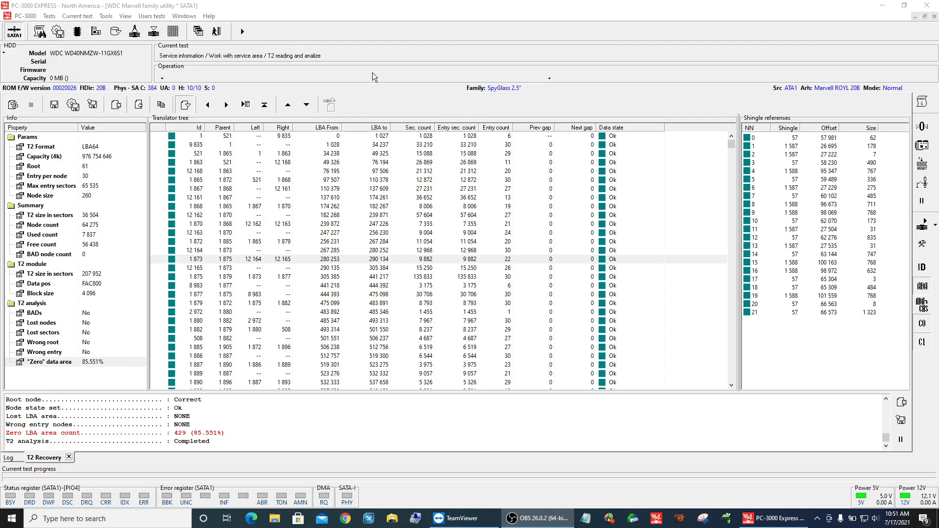
mouse_move(370, 79)
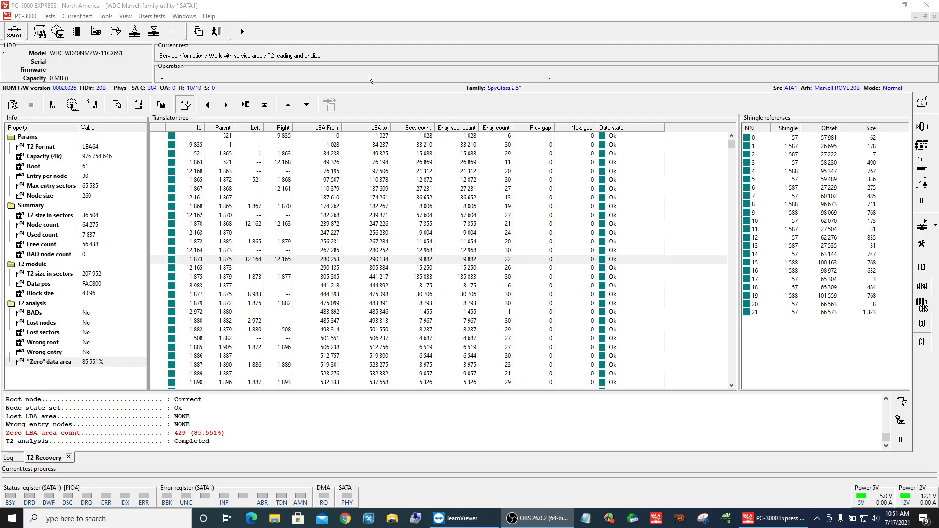
Note the Zero data-area percentage, then bring up the Data Extractor task T2 HEAD TEST.
click(50, 362)
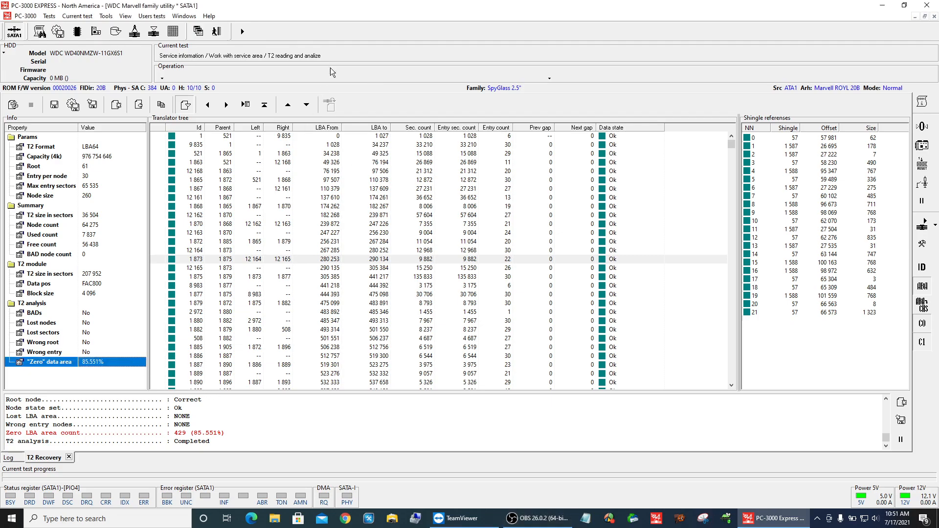
mouse_move(398, 73)
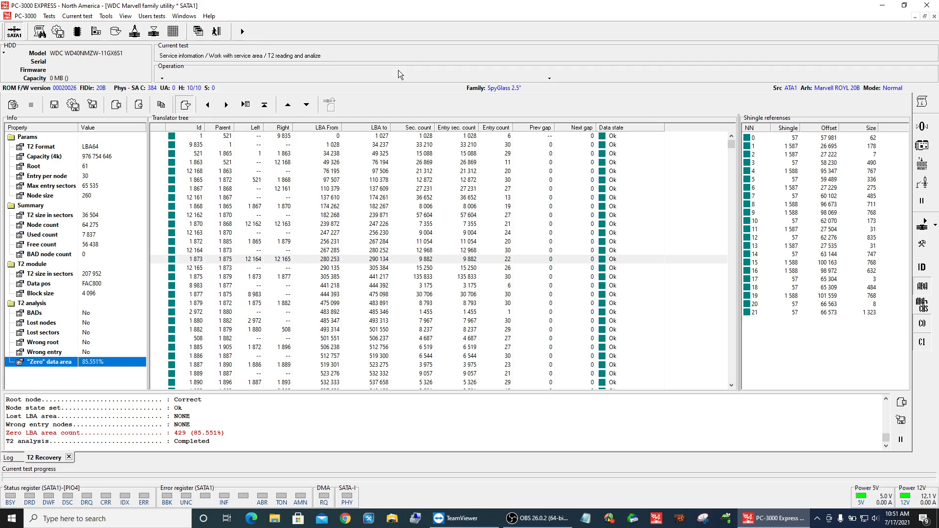
mouse_move(386, 90)
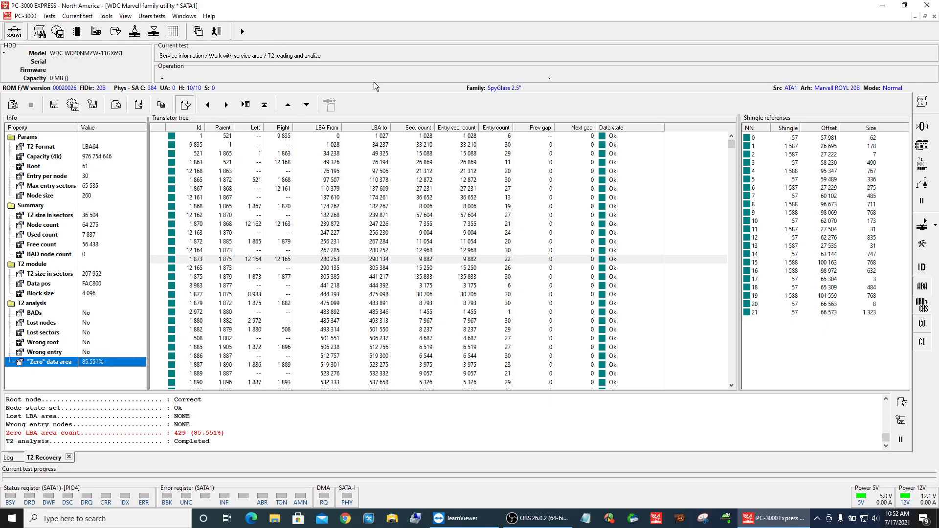
mouse_move(376, 80)
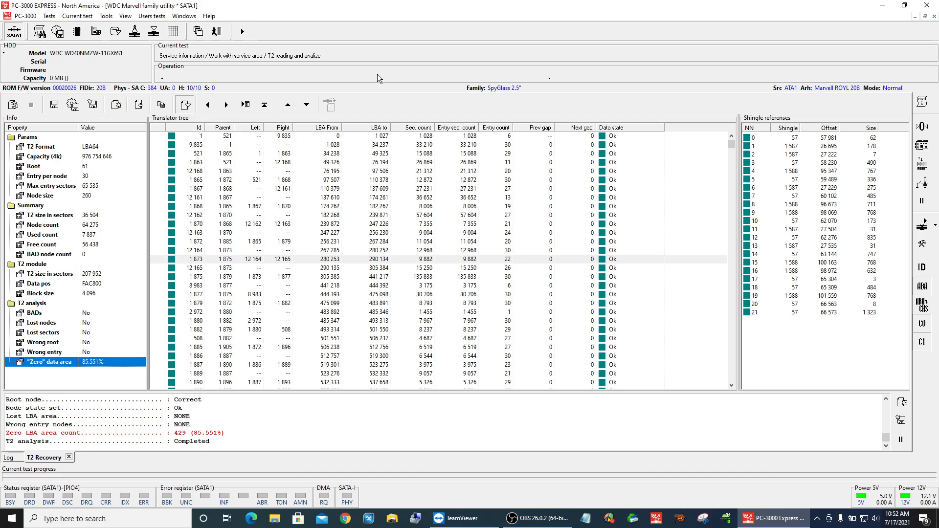
mouse_move(281, 48)
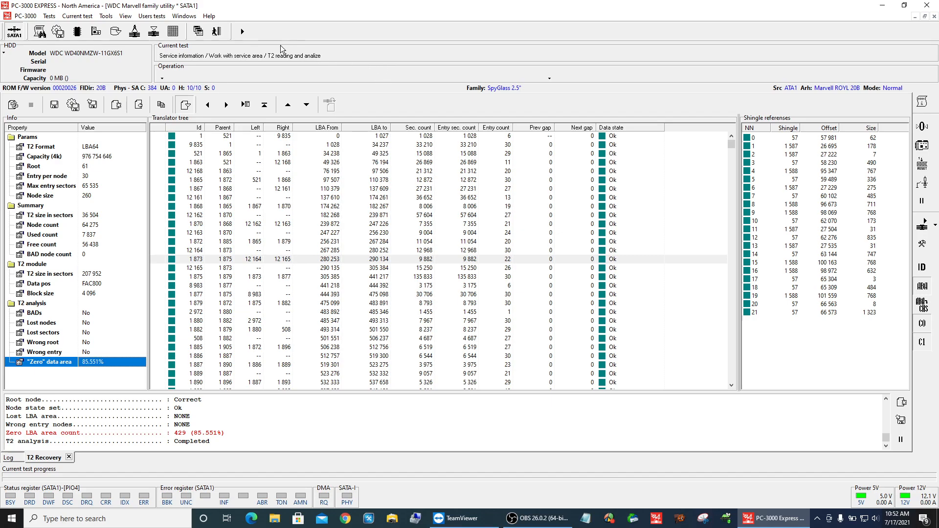
click(183, 16)
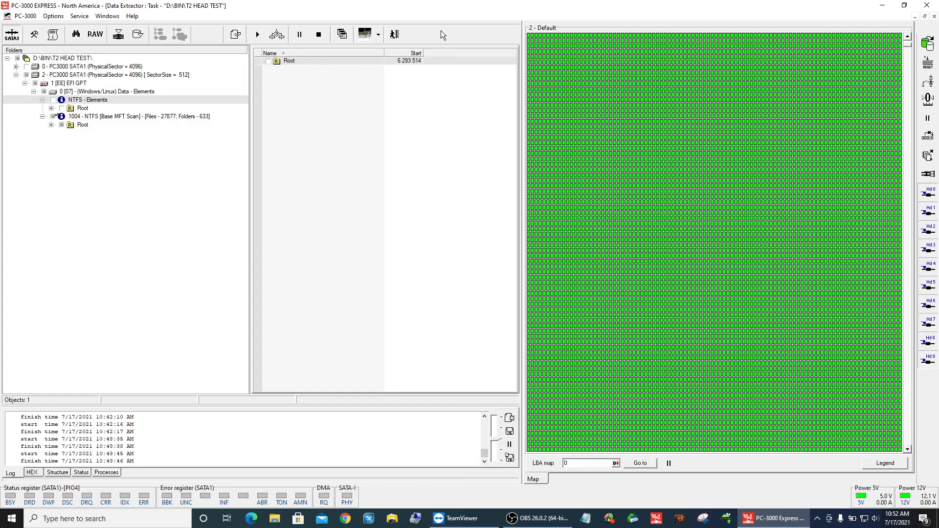
mouse_move(677, 54)
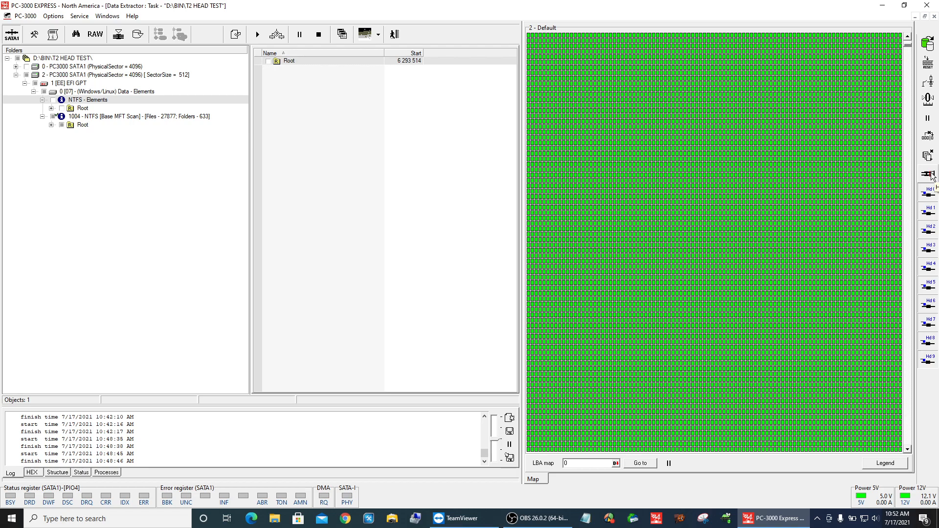
mouse_move(741, 61)
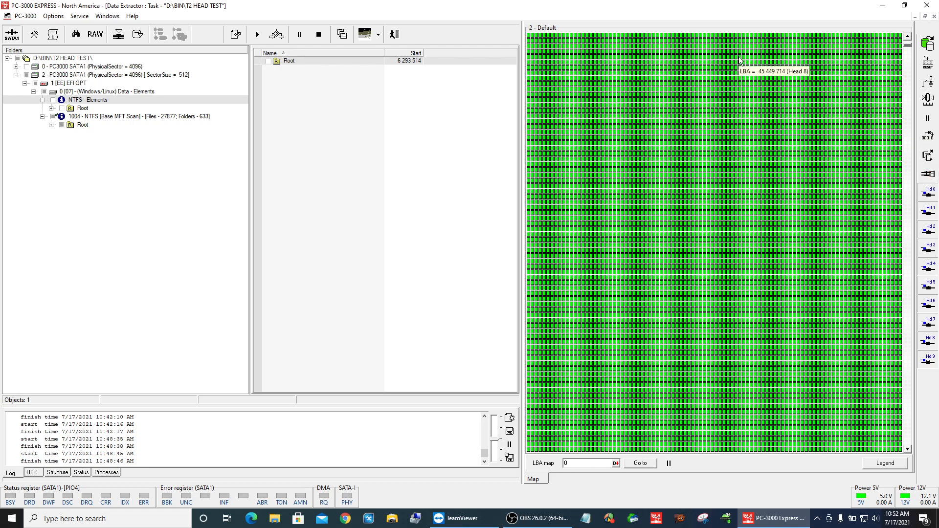
mouse_move(742, 59)
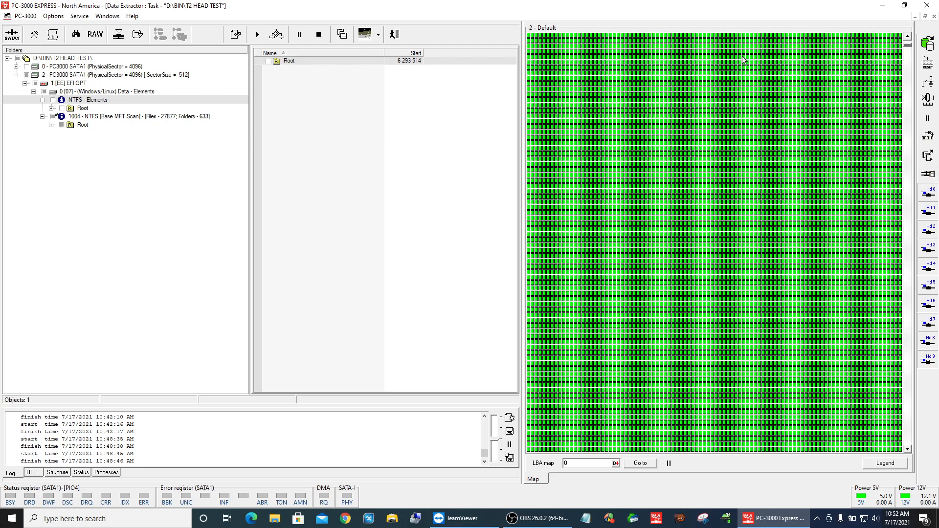
mouse_move(745, 91)
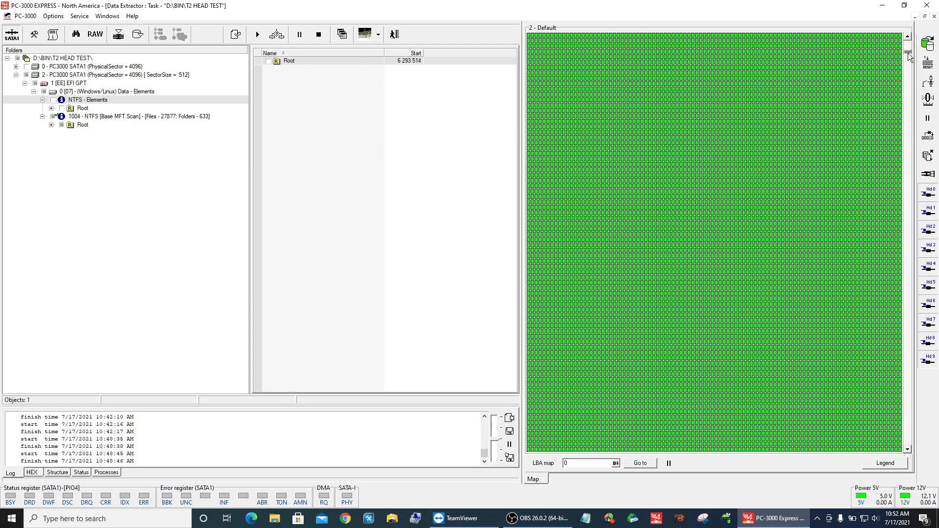
mouse_move(909, 57)
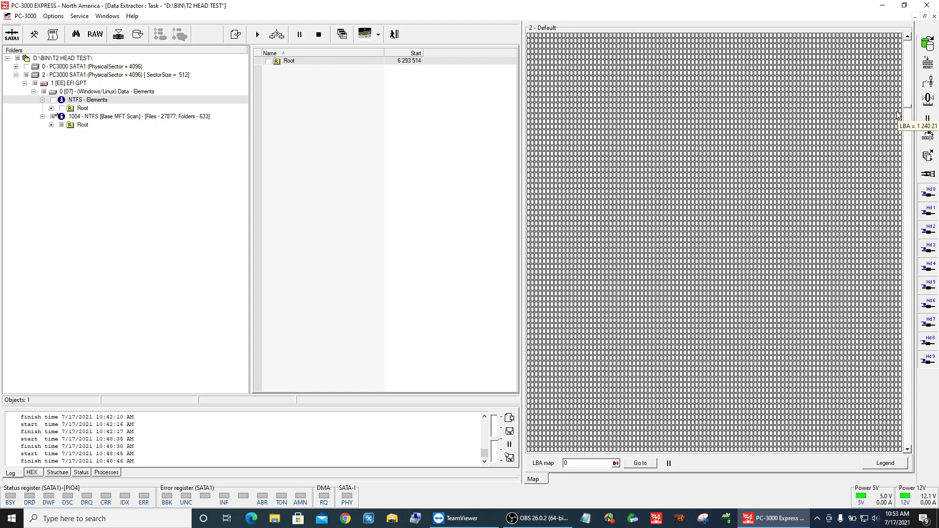
mouse_move(858, 122)
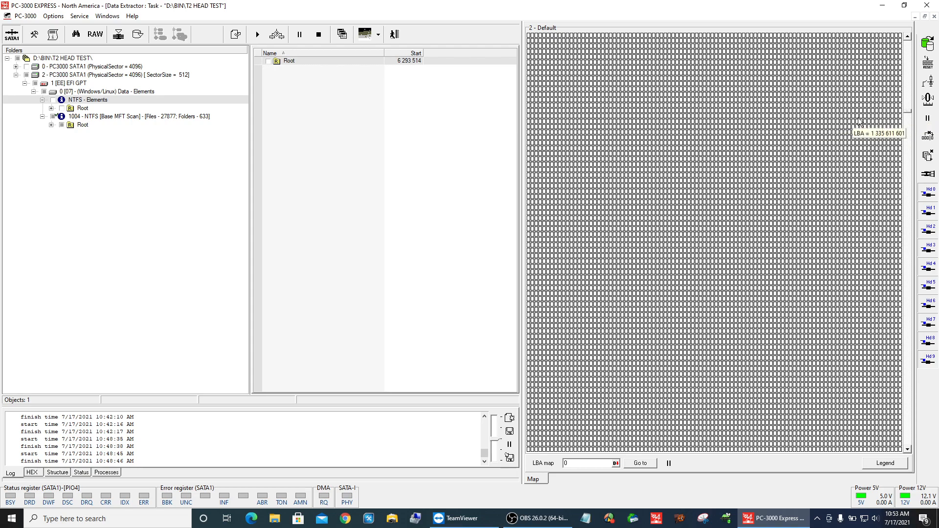
mouse_move(838, 143)
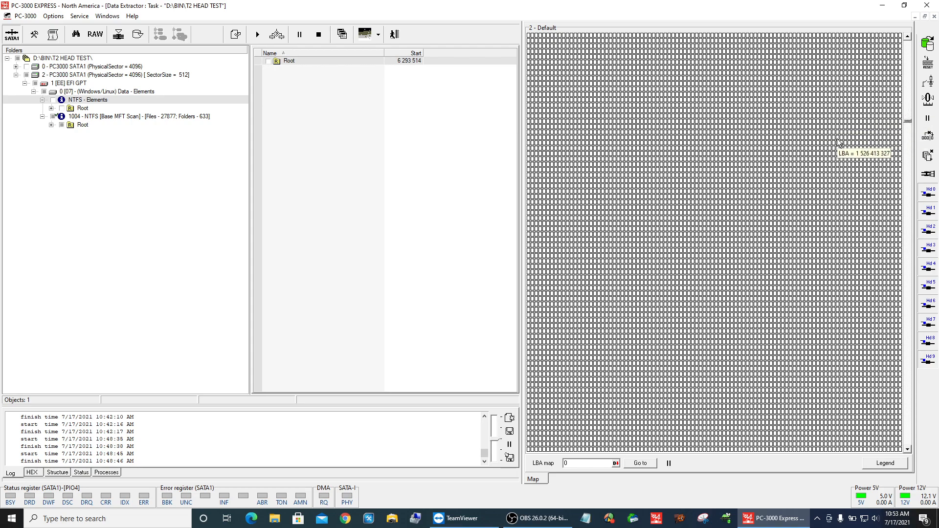
Show the Object map for the whole drive via the Service menu.
click(79, 15)
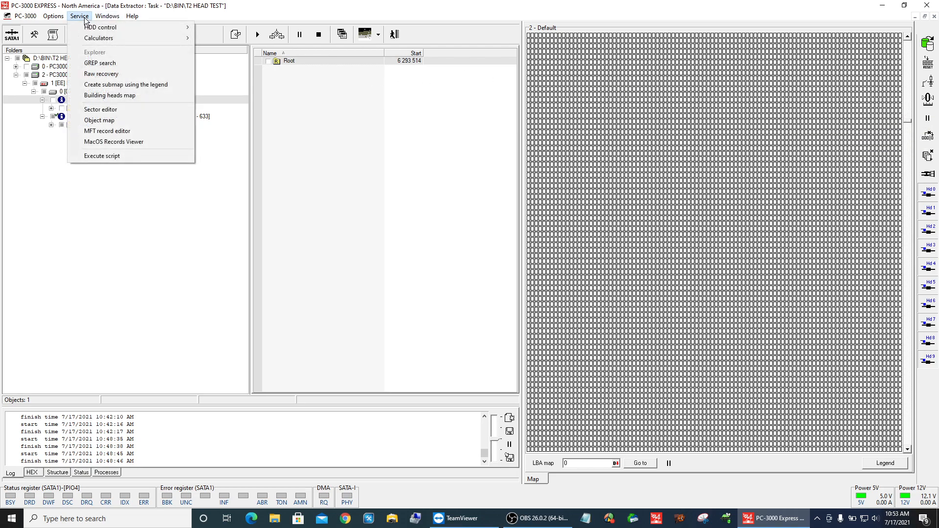
click(101, 73)
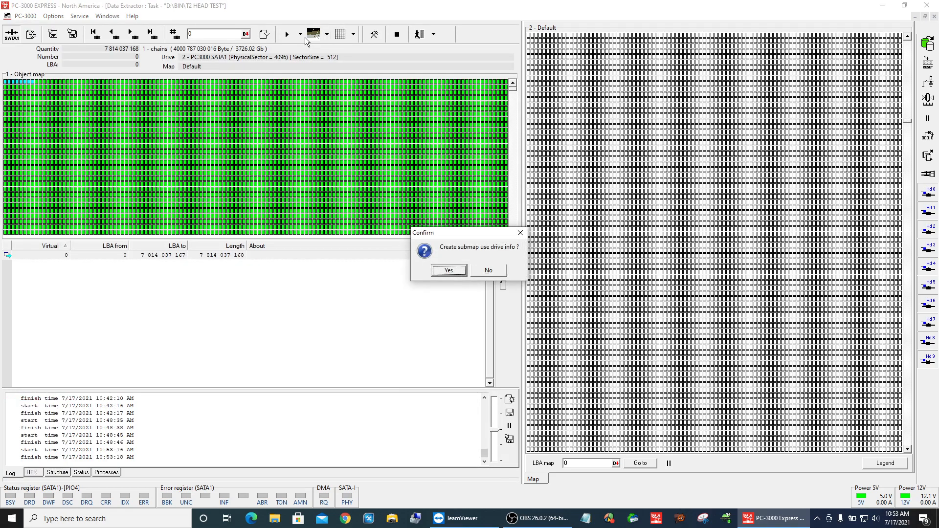
Confirm the drive-info submap and start a heads-info submap with Heads 0–9 selected.
click(448, 269)
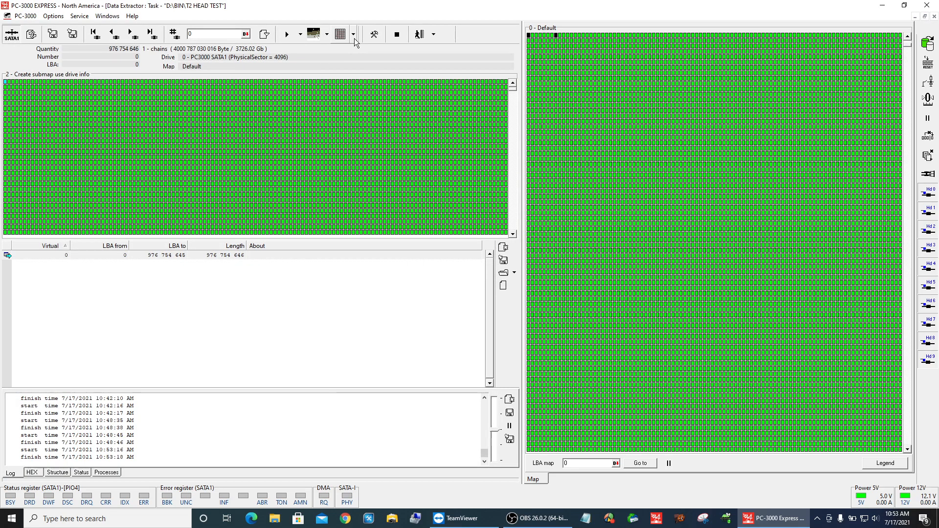
click(353, 35)
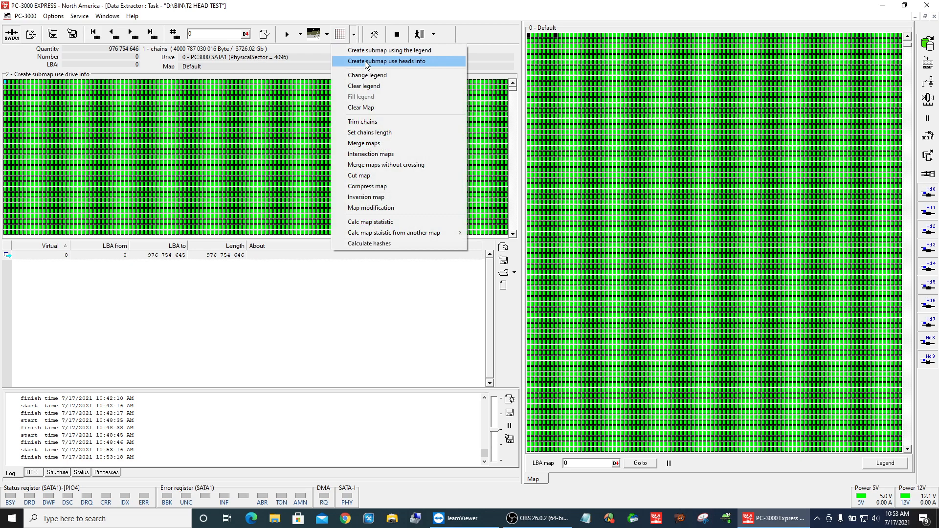
click(387, 61)
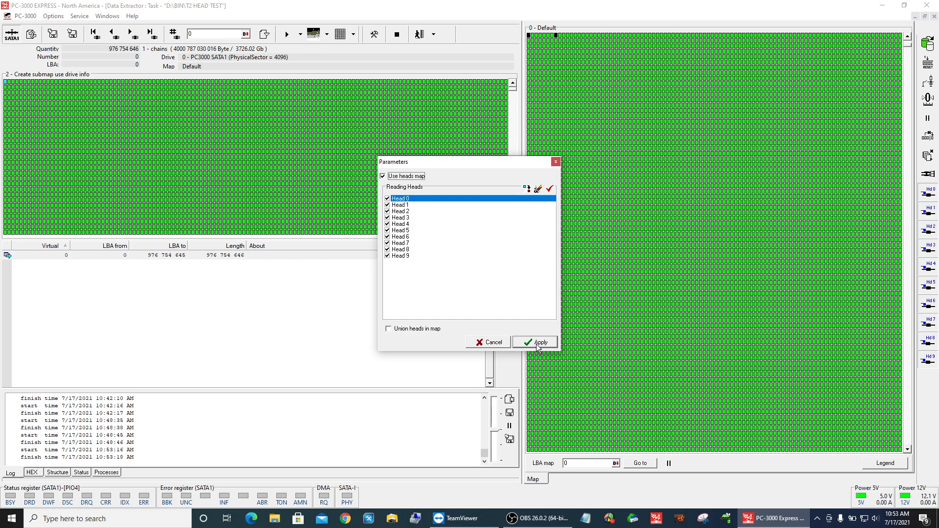
Apply to build the heads-info submap: 16 907 head-tagged ranges totalling 538.39 Gb.
click(535, 342)
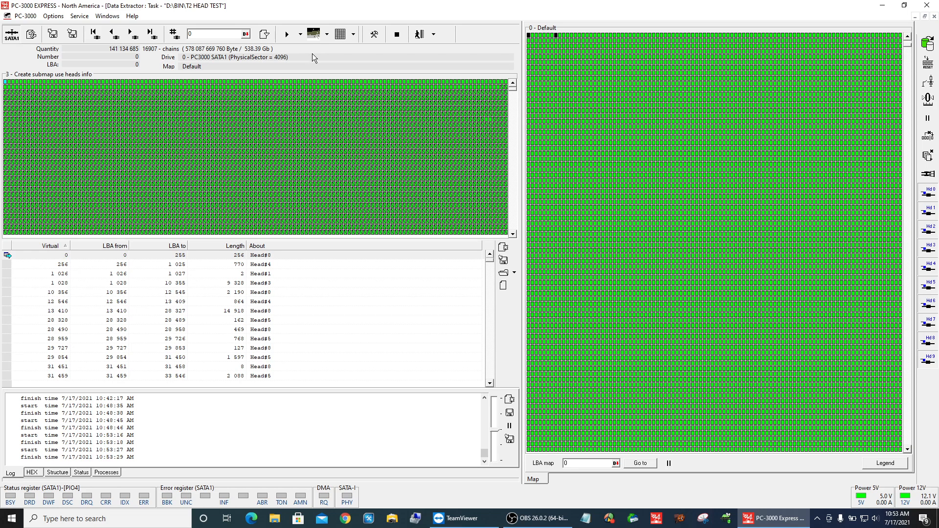
mouse_move(316, 60)
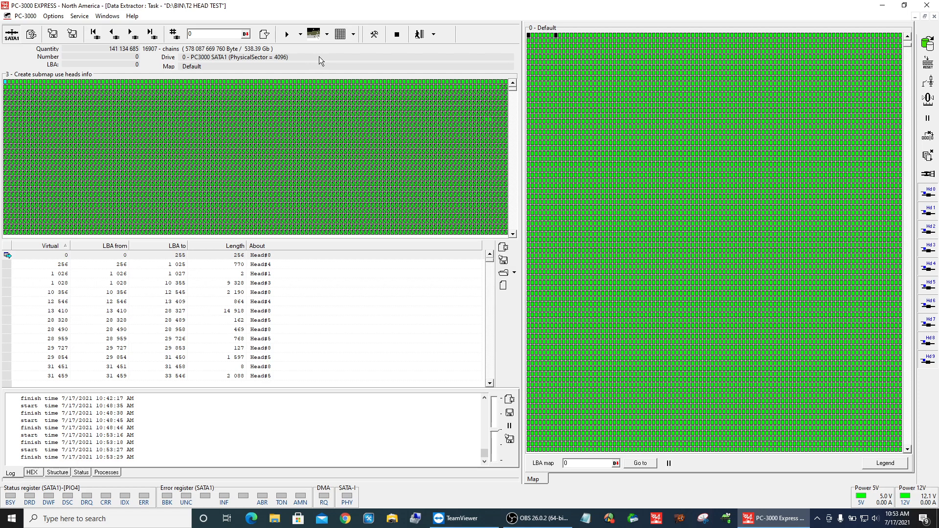
mouse_move(294, 73)
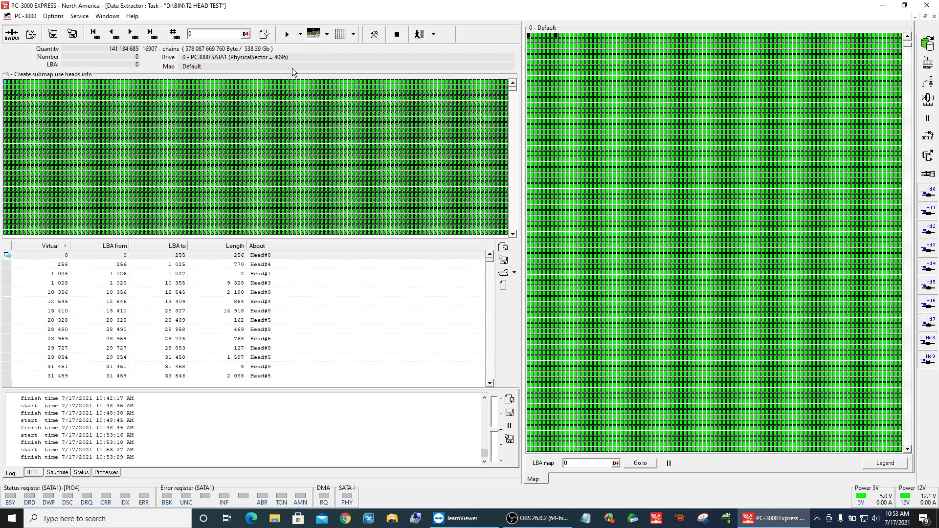
mouse_move(335, 62)
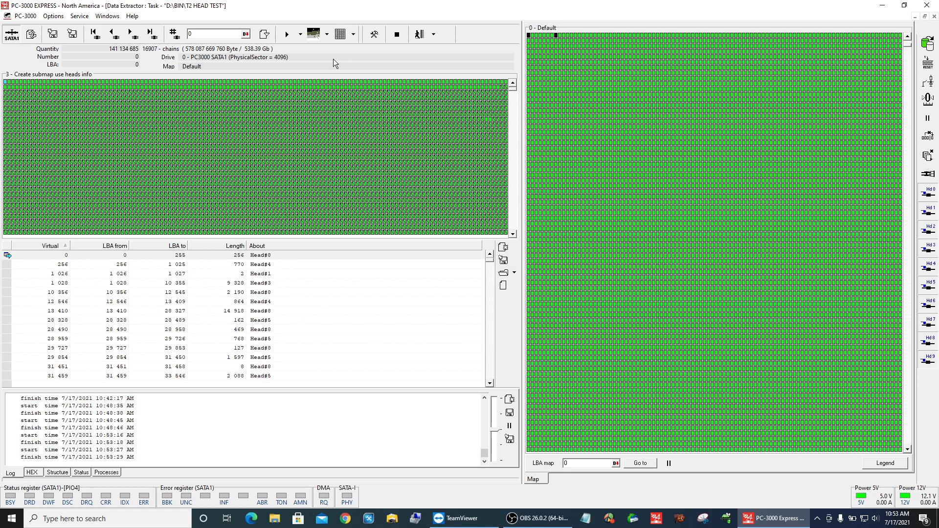